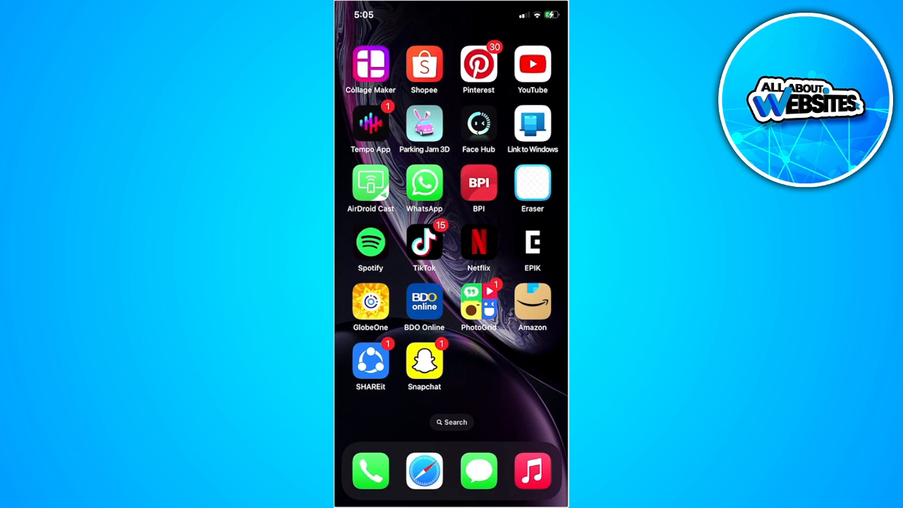
- Launch Snapchat from the iOS Home Screen
left_click(424, 360)
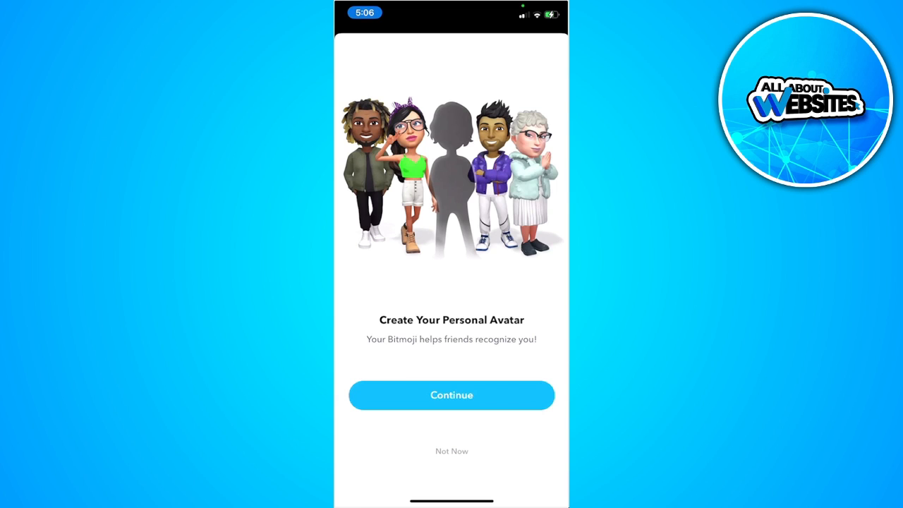
- Dismiss the Bitmoji avatar prompt with Not Now to reach the camera screen
left_click(451, 451)
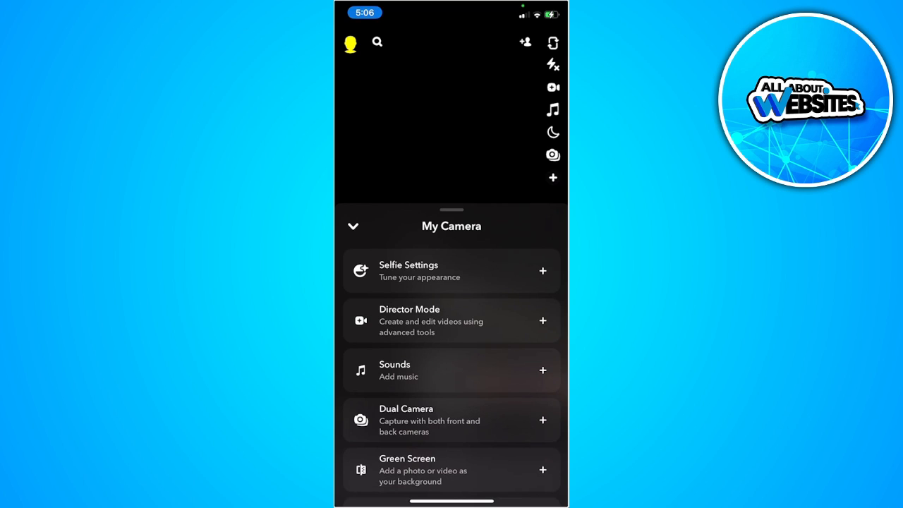
- Scroll through the My Camera tools list down to Director Mode
scroll("down", 3)
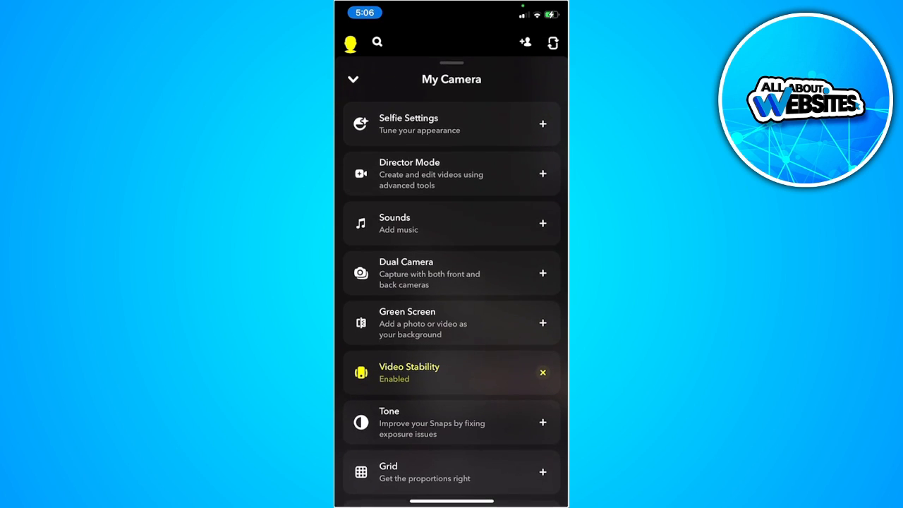
scroll("down", 3)
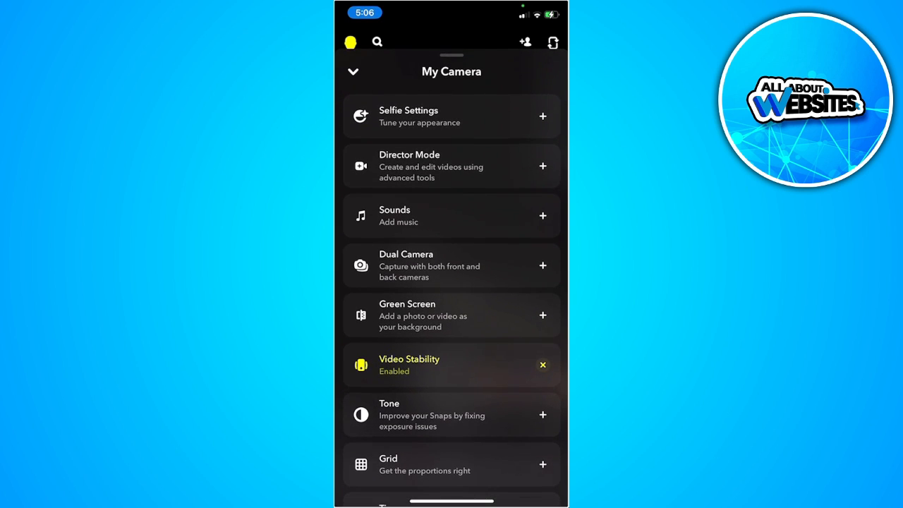
scroll("down", 3)
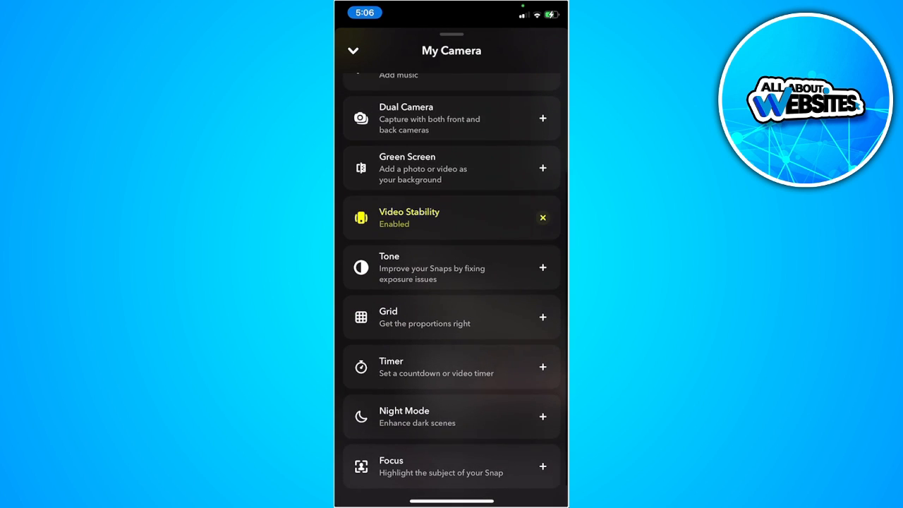
scroll("down", 3)
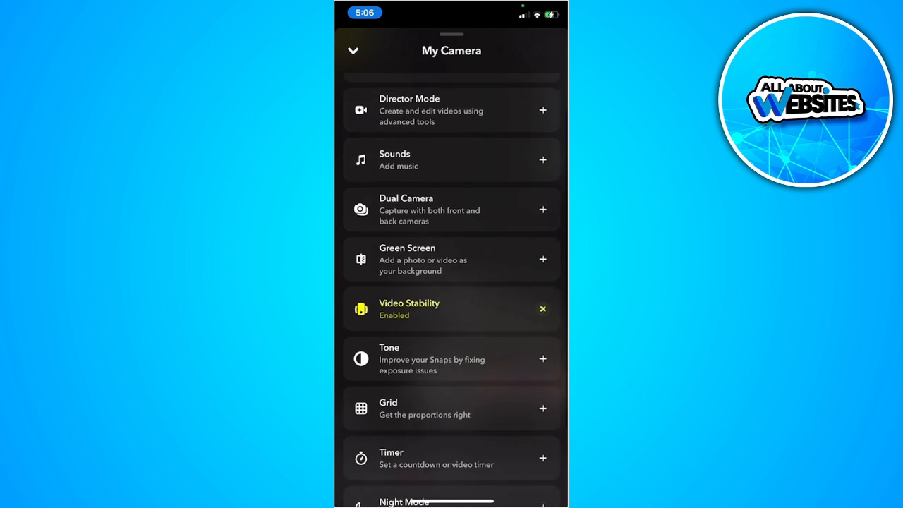
scroll("down", 3)
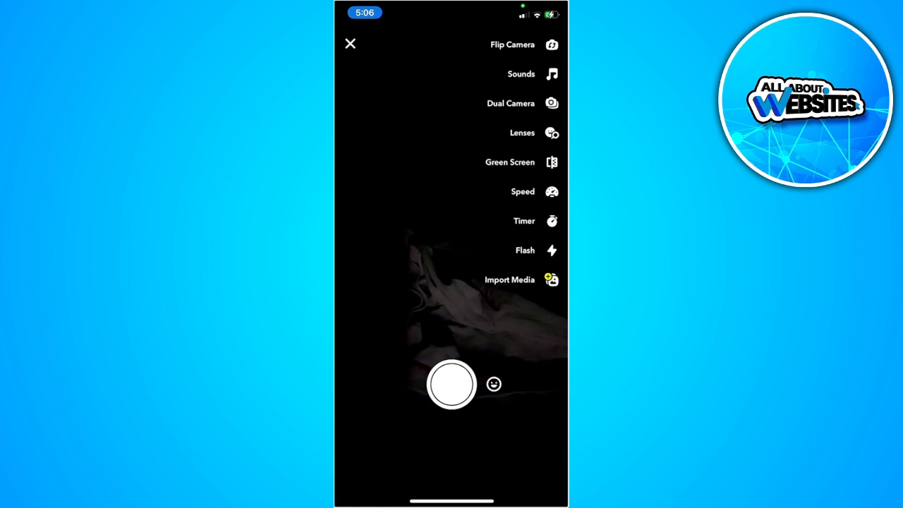
- Record four multi-snap clips of 0.8s, 2.7s, 2.2s and 2.1s with the shutter
left_click(452, 398)
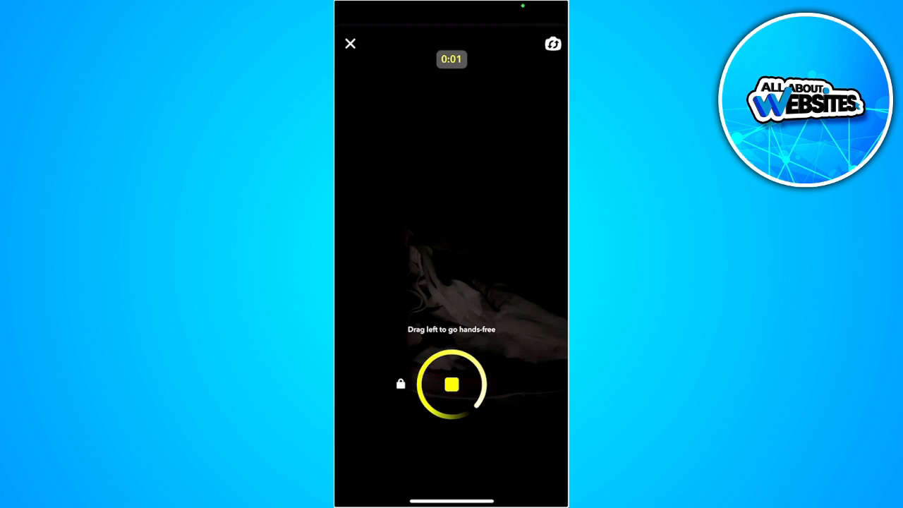
left_click(452, 387)
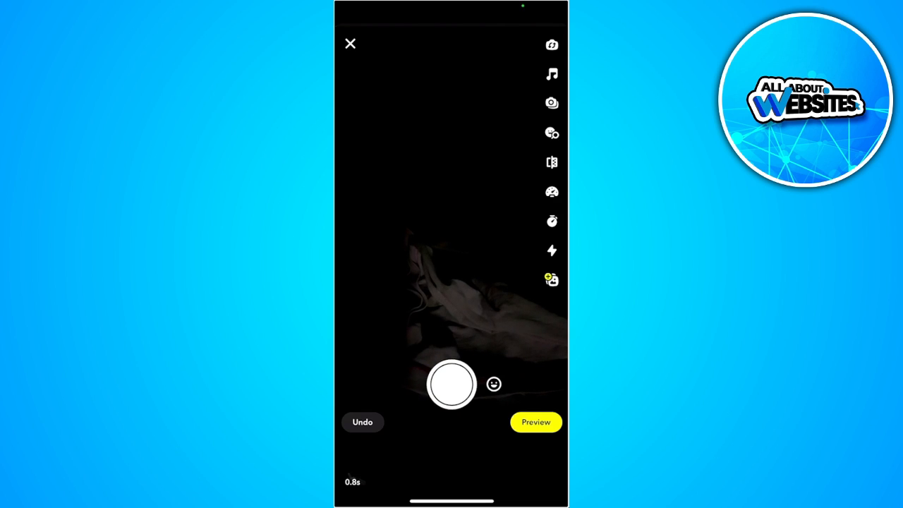
left_click(452, 387)
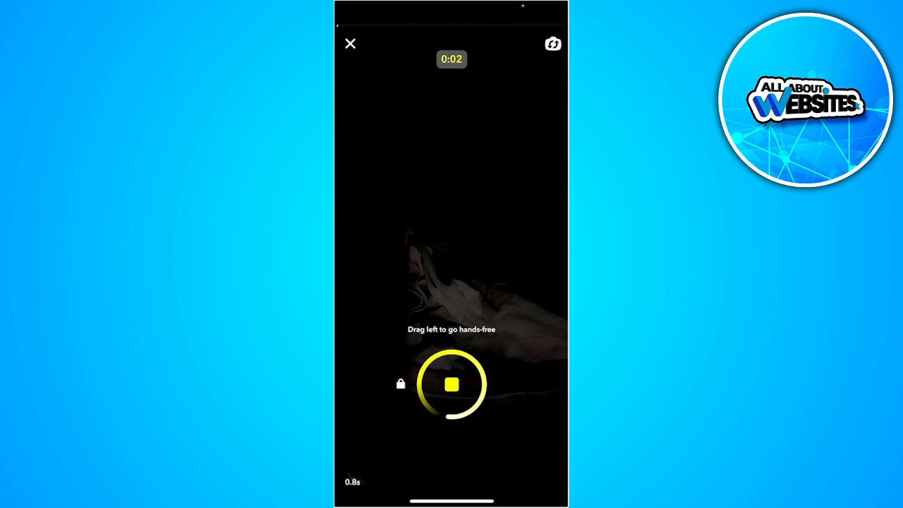
left_click(452, 388)
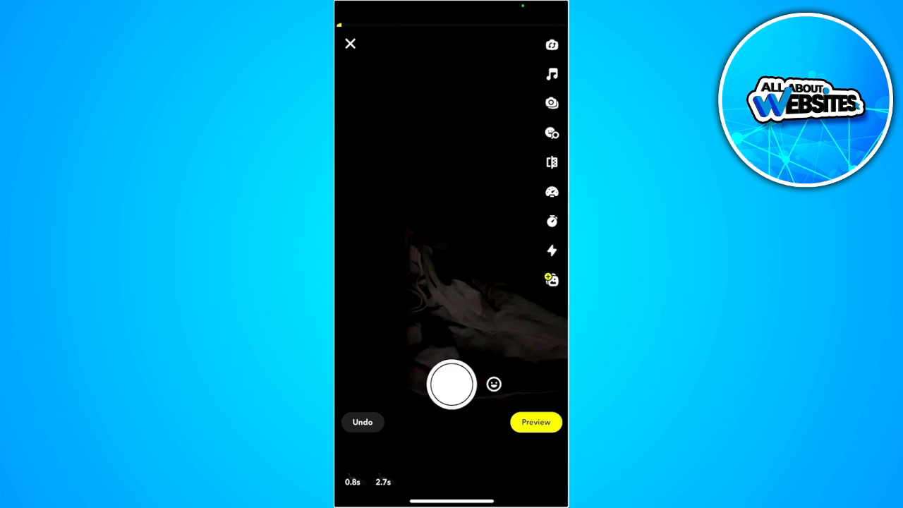
left_click(452, 384)
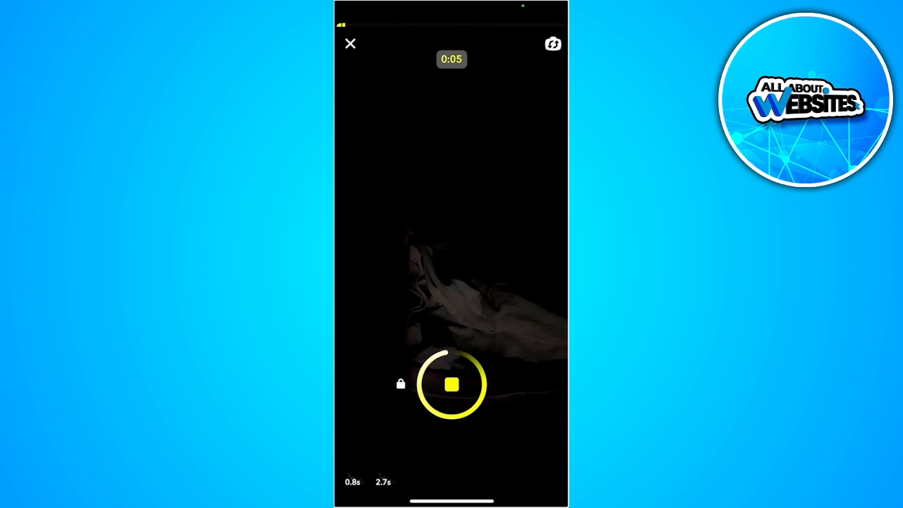
left_click(452, 387)
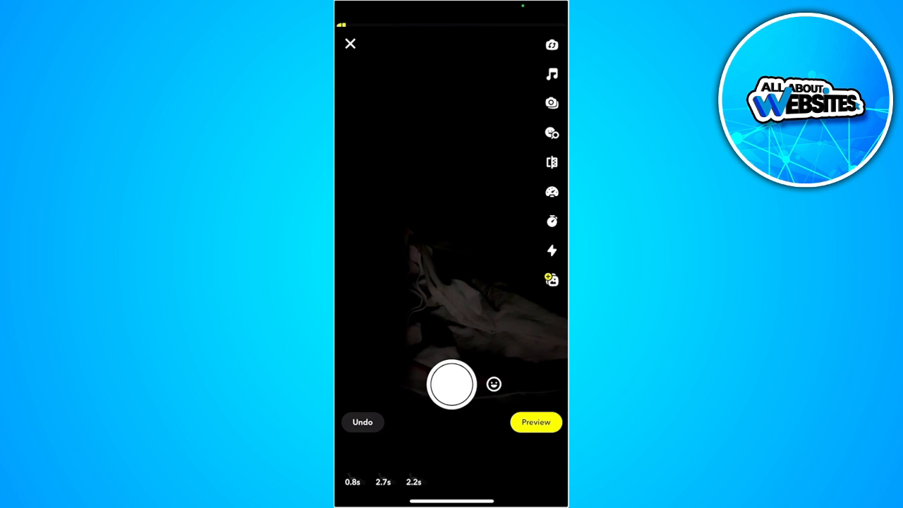
left_click(452, 387)
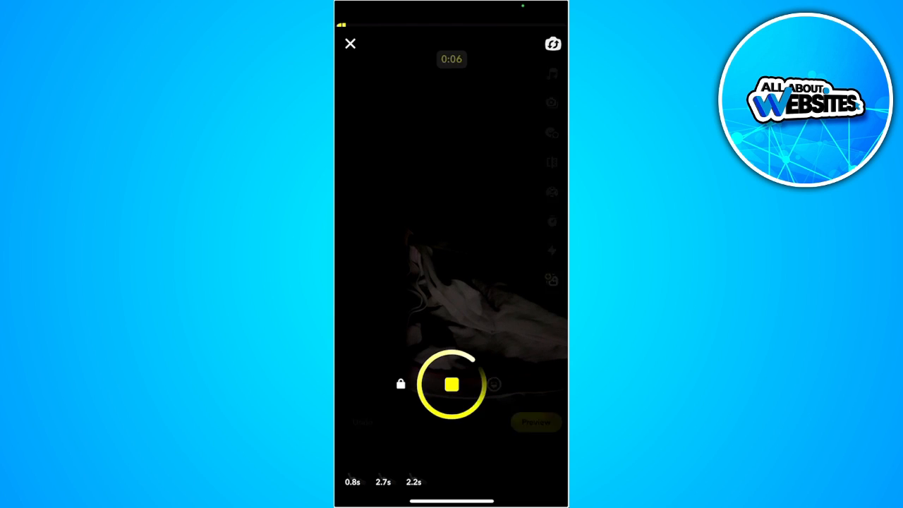
left_click(452, 387)
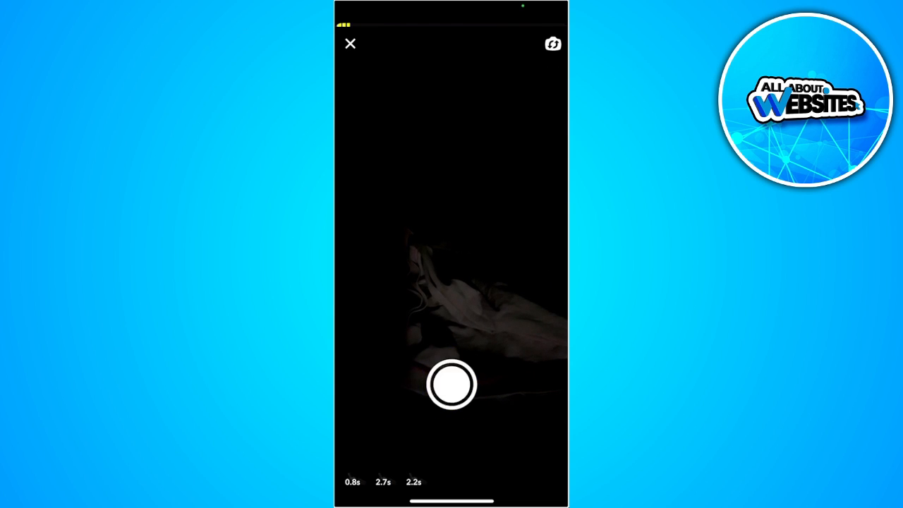
left_click(451, 383)
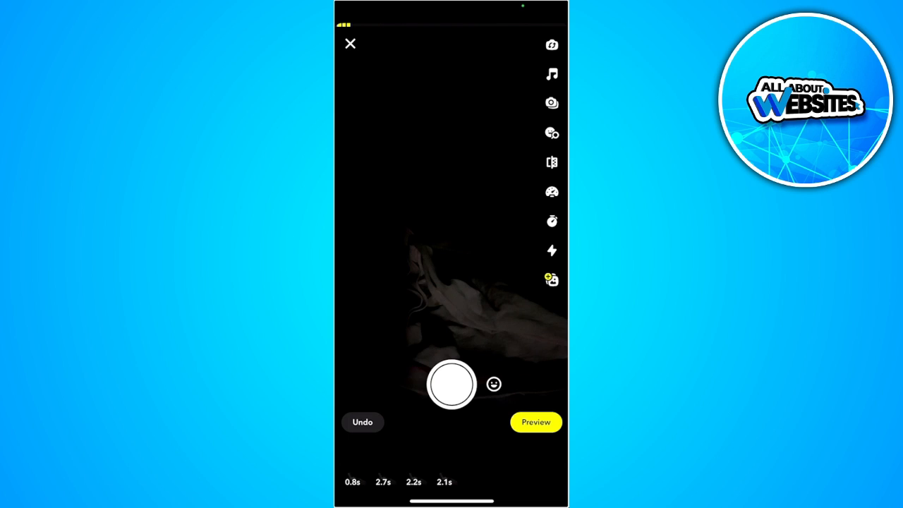